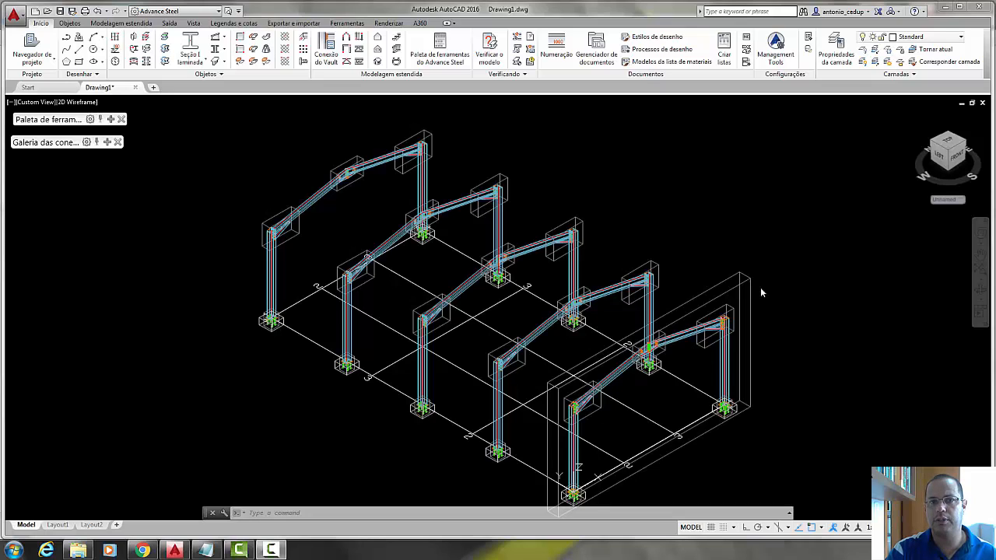
pyautogui.moveTo(742, 241)
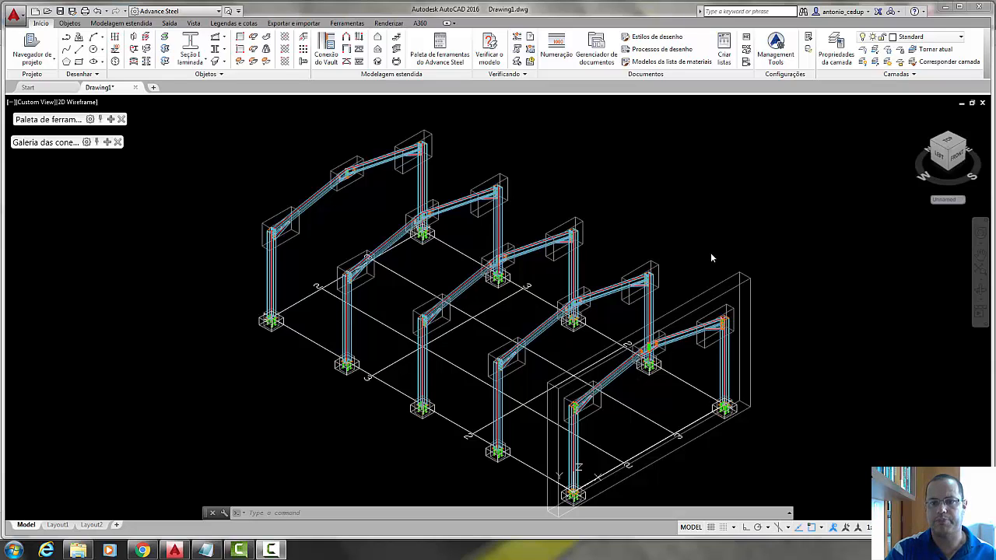
pyautogui.moveTo(706, 230)
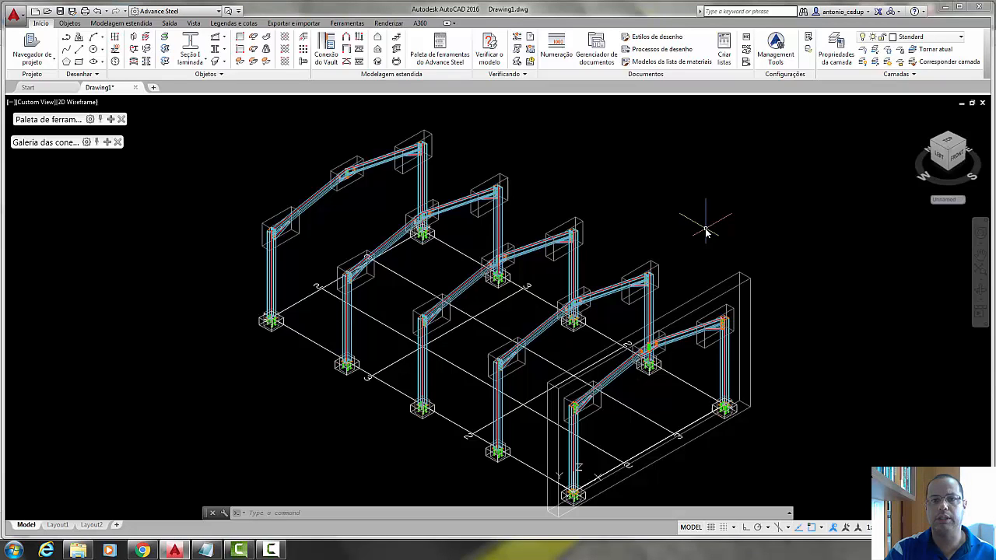
pyautogui.moveTo(695, 240)
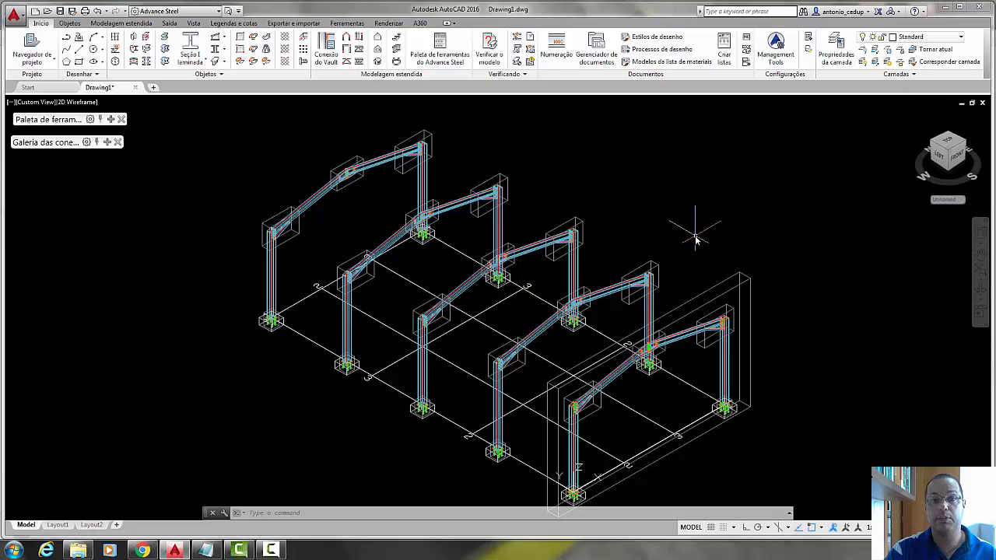
pyautogui.moveTo(385, 215)
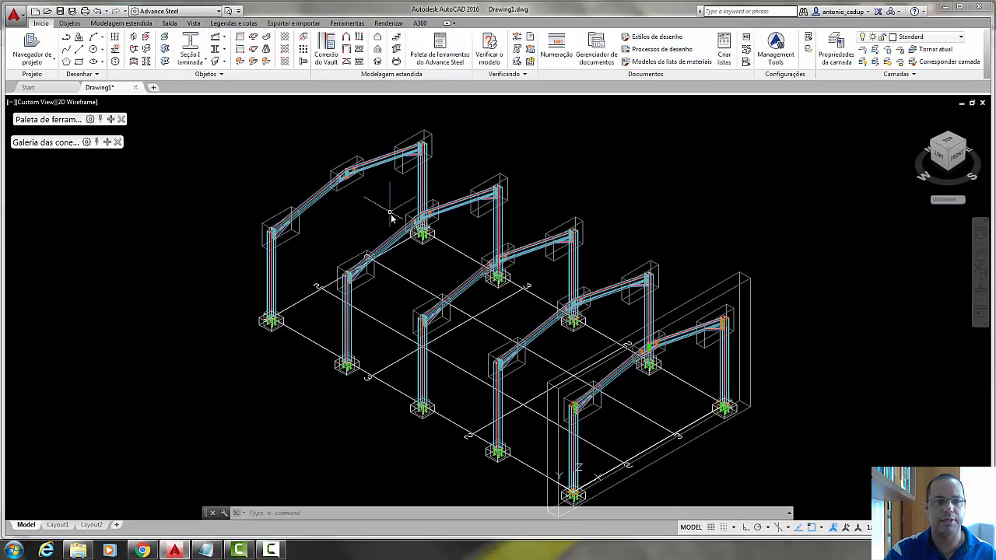
pyautogui.moveTo(718, 225)
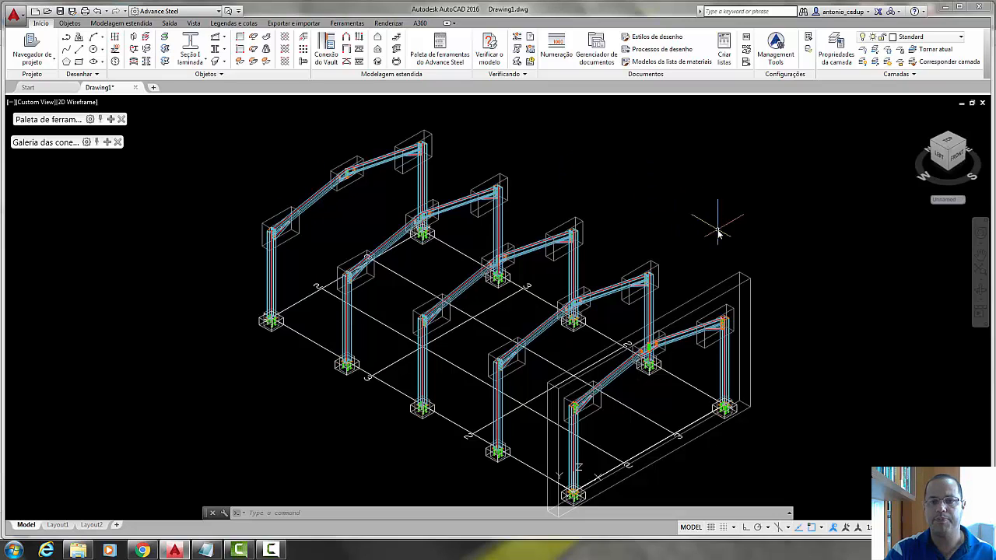
pyautogui.moveTo(723, 247)
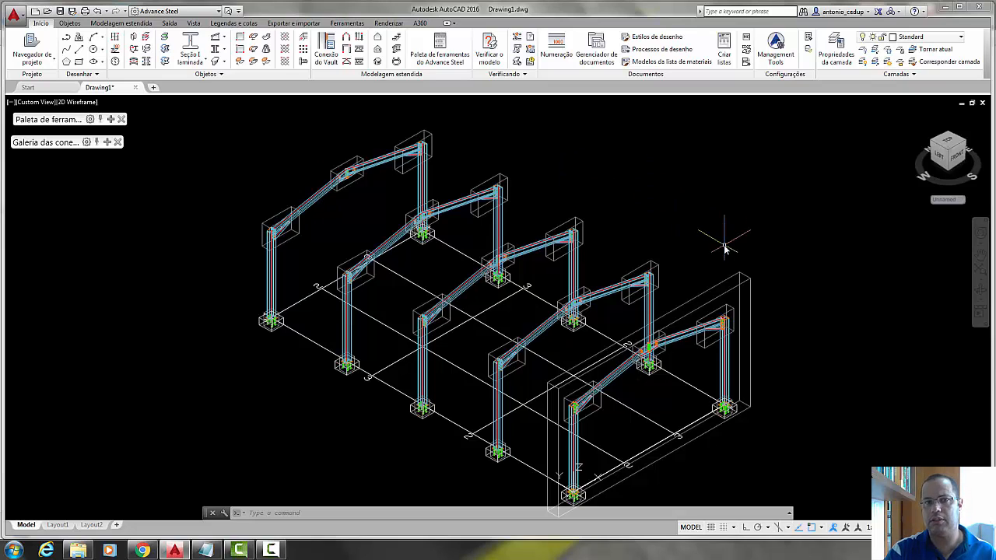
pyautogui.moveTo(718, 252)
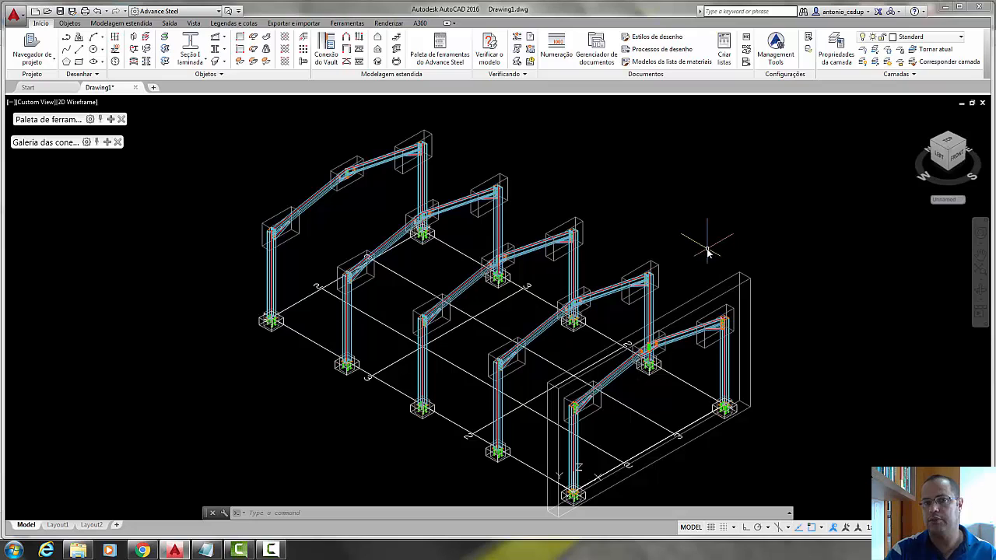
pyautogui.moveTo(703, 255)
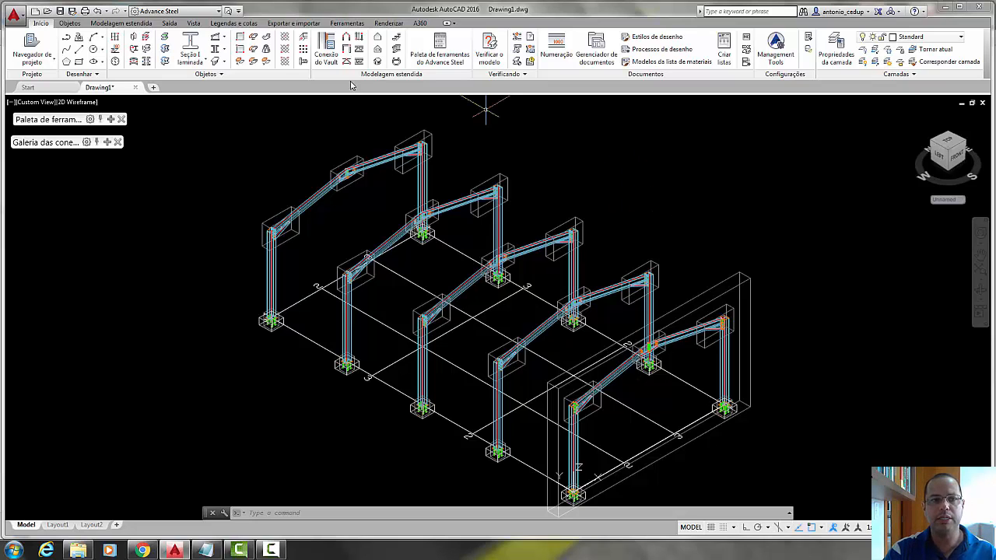
pyautogui.moveTo(358, 39)
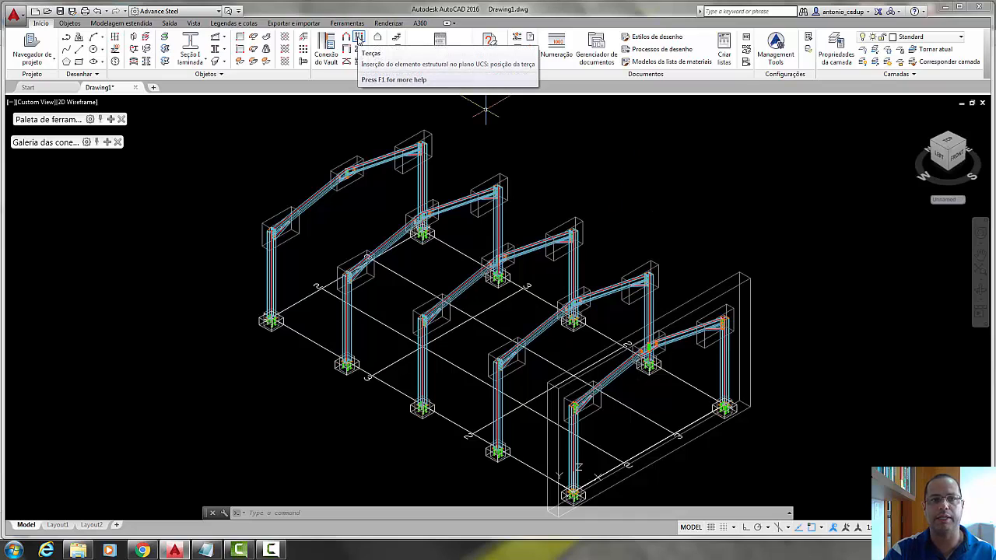
# - Place purlins across three picked rafters, answering the reference point prompt
pyautogui.click(356, 37)
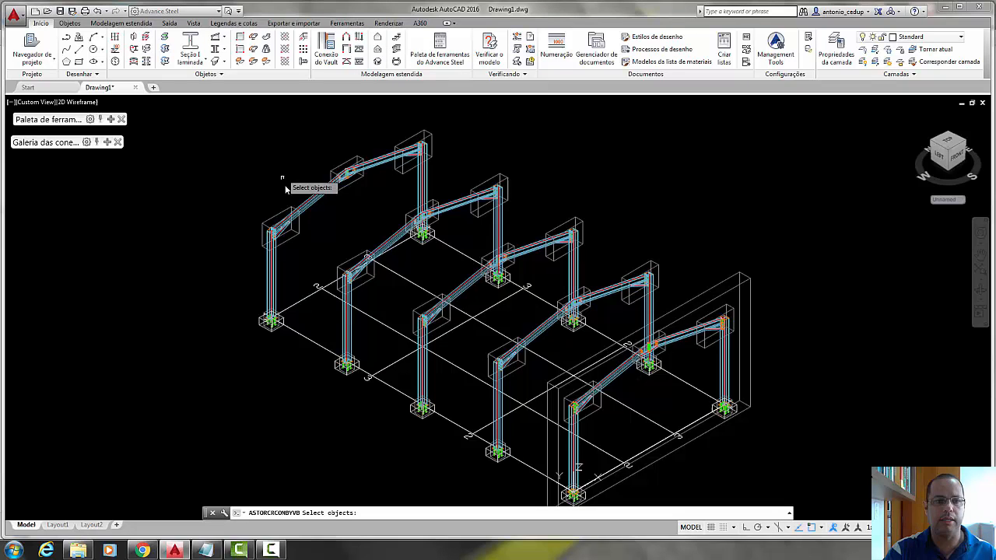
pyautogui.click(335, 178)
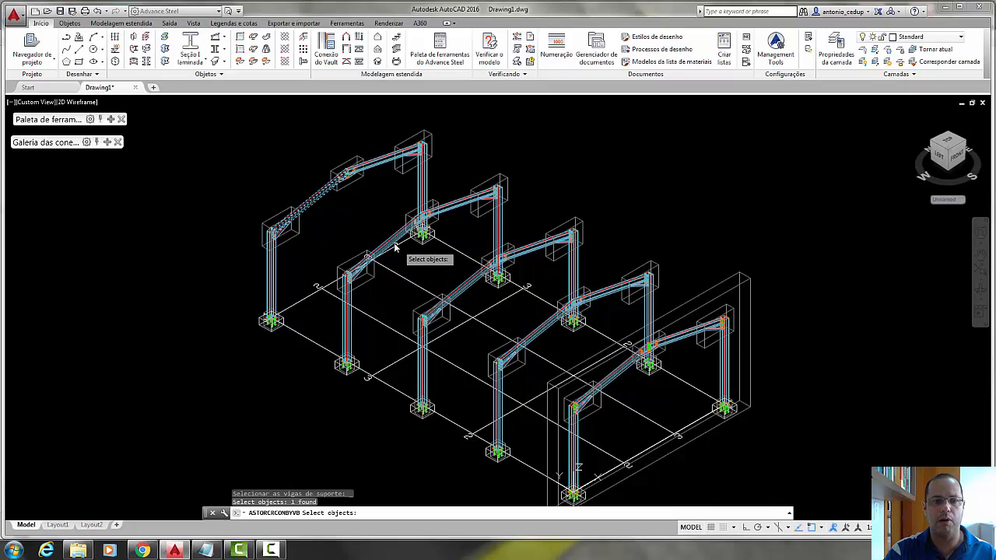
pyautogui.click(458, 292)
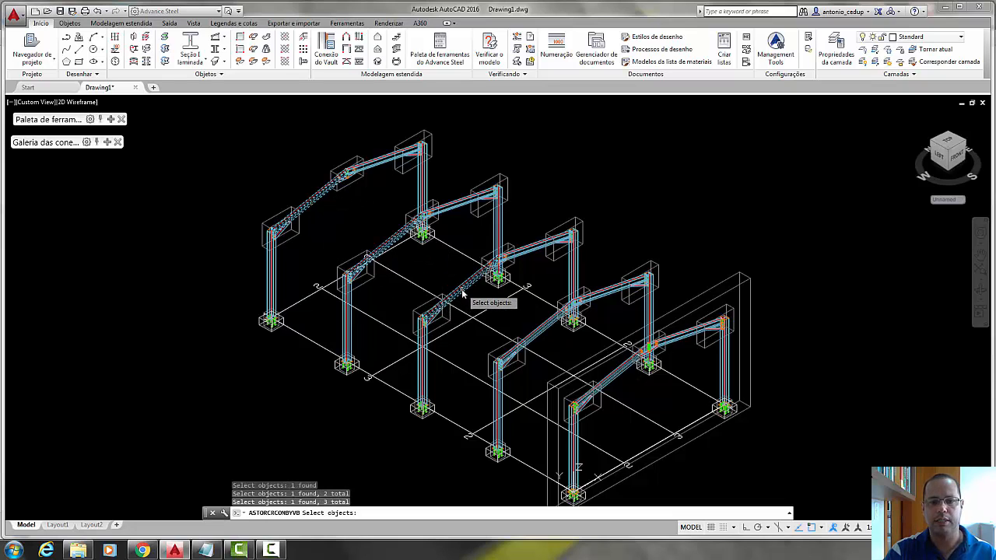
pyautogui.click(610, 378)
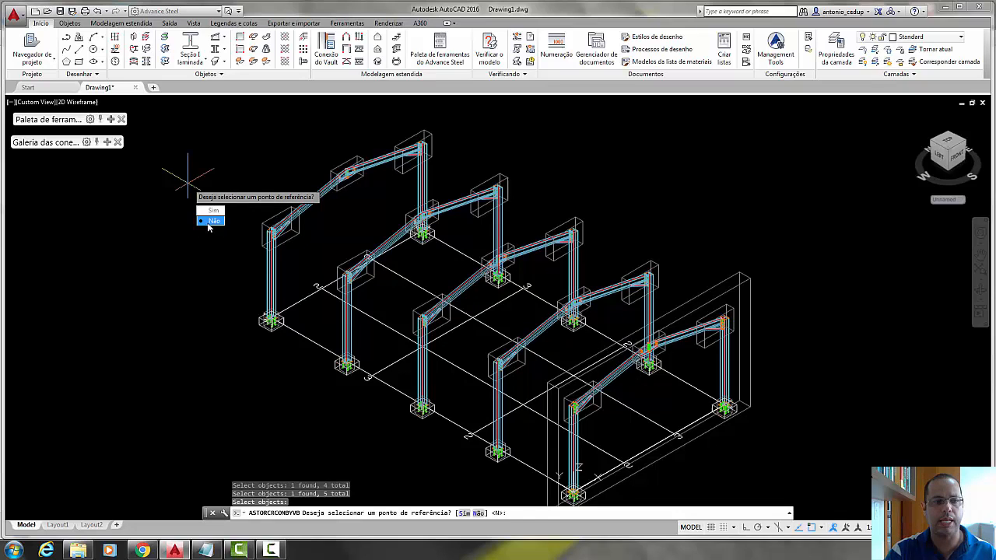
pyautogui.click(215, 221)
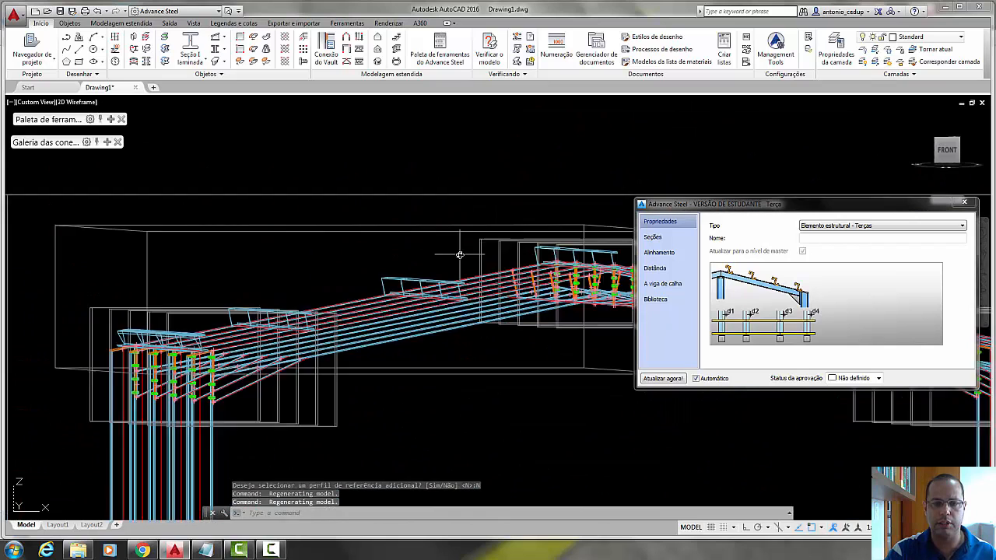
# - Give the purlins an EC C-section size in the Sections settings and accept
pyautogui.click(651, 236)
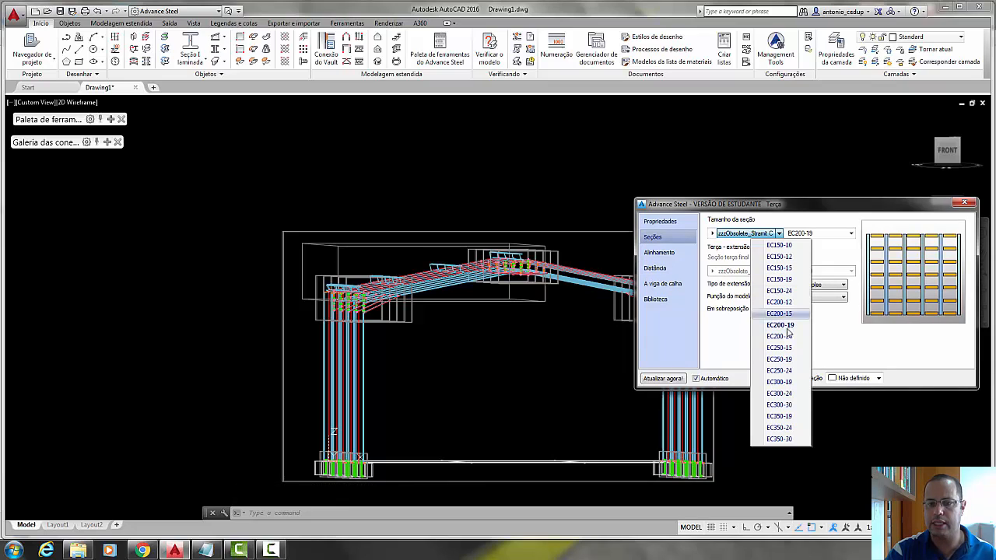
pyautogui.moveTo(779, 268)
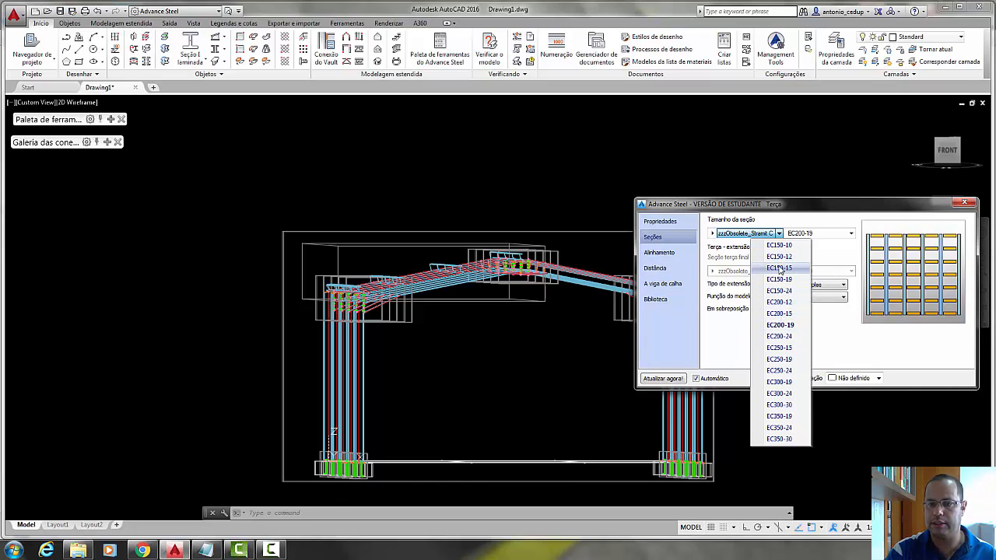
pyautogui.click(778, 246)
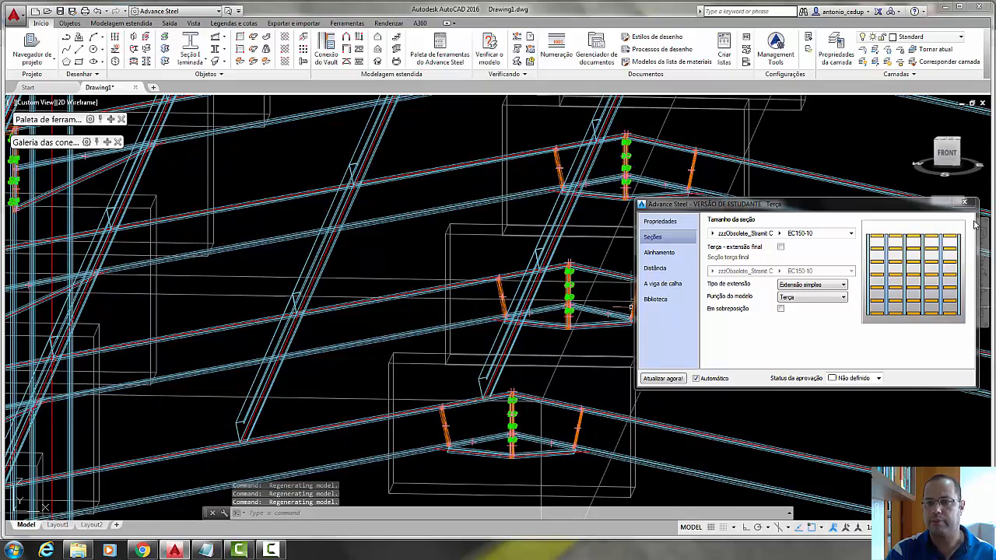
pyautogui.click(963, 202)
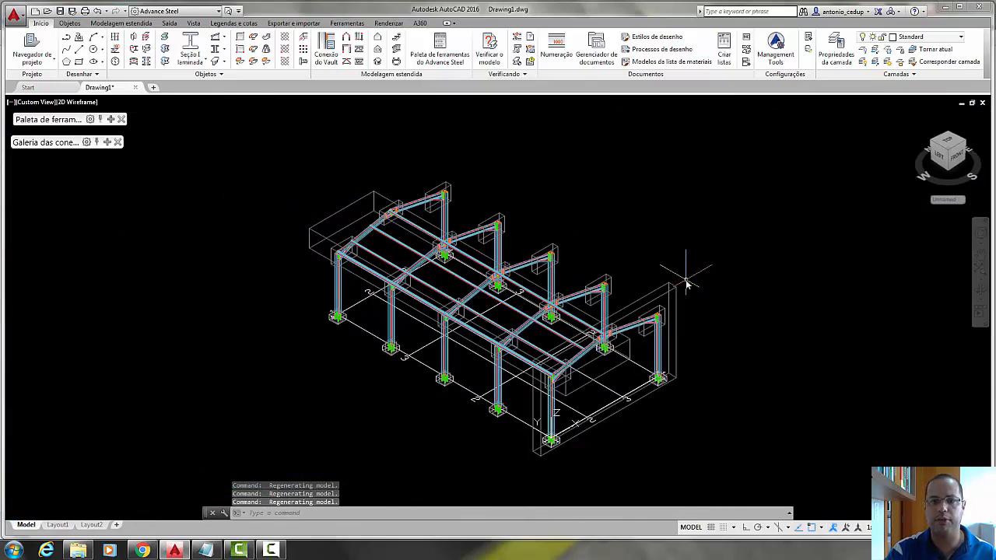
pyautogui.moveTo(624, 236)
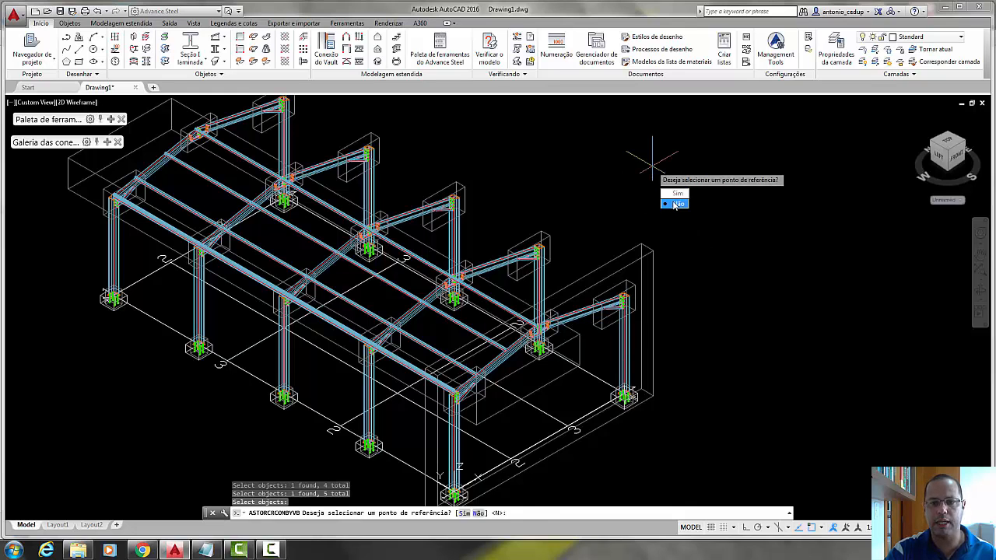
# - Answer the reference point prompt for the second purlin set on the opposite rafters
pyautogui.click(673, 202)
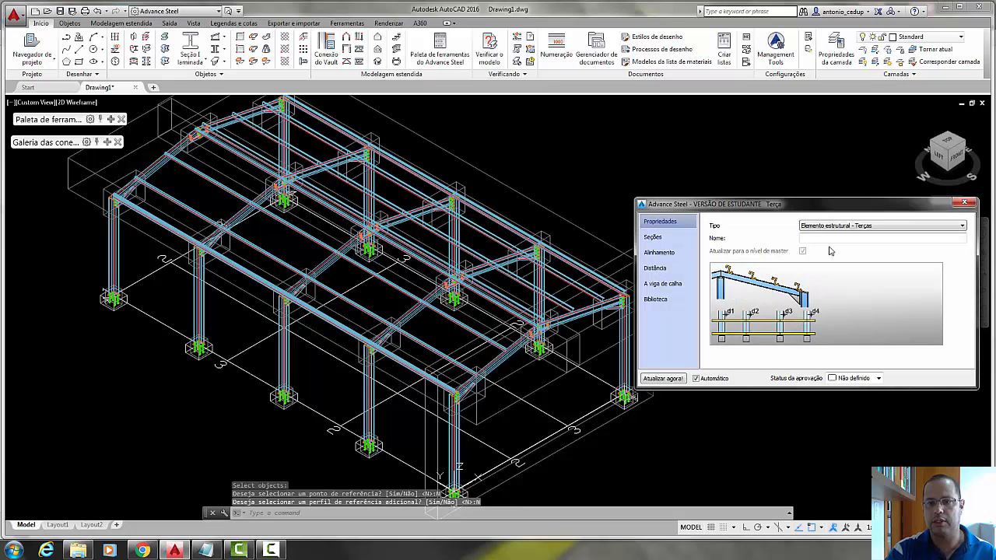
# - Accept the second purlin set and switch to a Front view of the frame
pyautogui.click(963, 202)
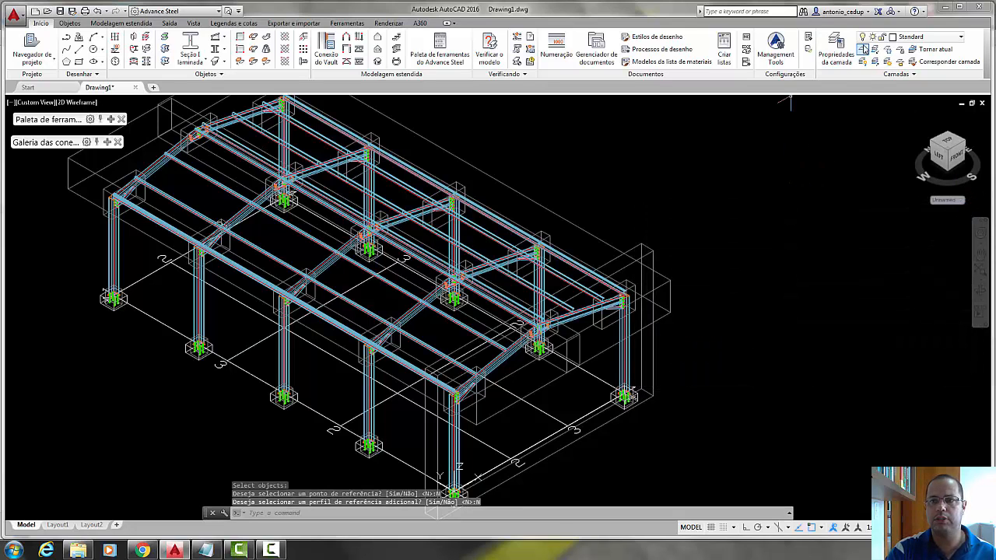
pyautogui.click(955, 38)
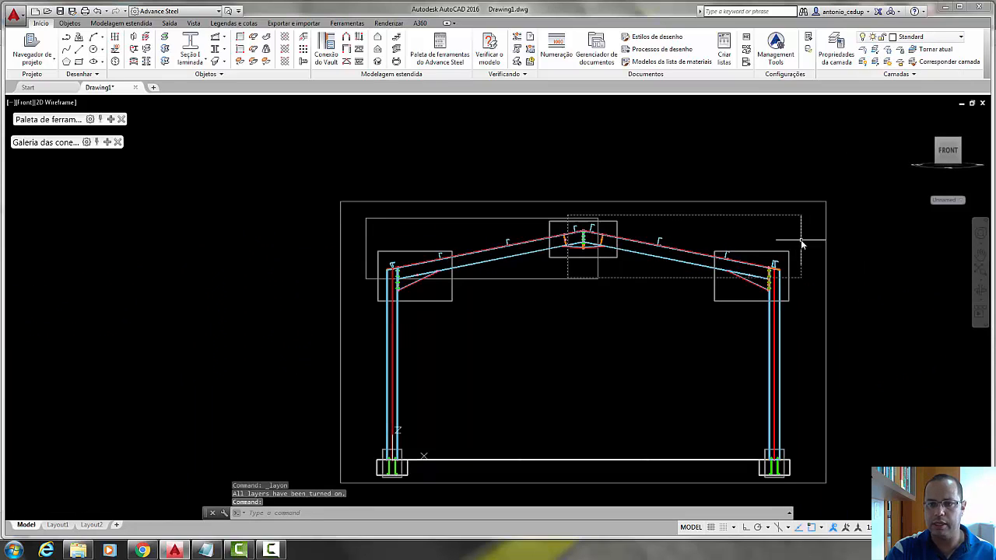
# - Show the Advance Properties of the selected purlins via the context menu
pyautogui.rightClick(583, 245)
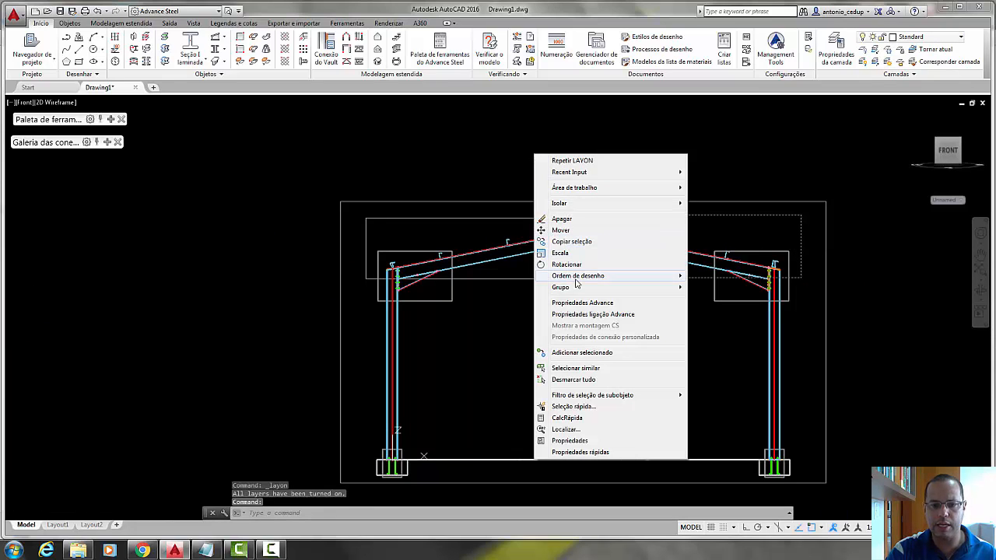
pyautogui.click(604, 308)
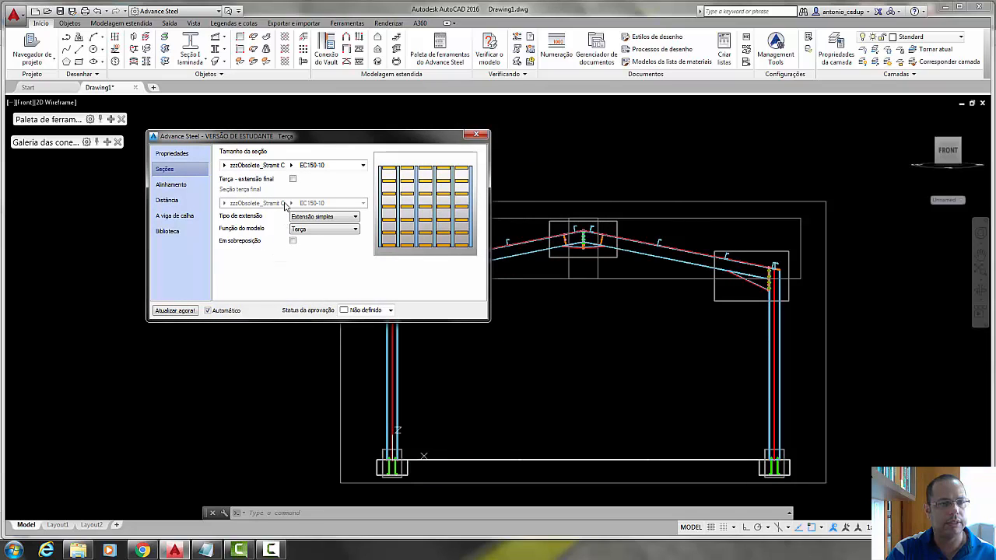
# - Enable Invert section under Alignment for these purlins and accept
pyautogui.click(171, 184)
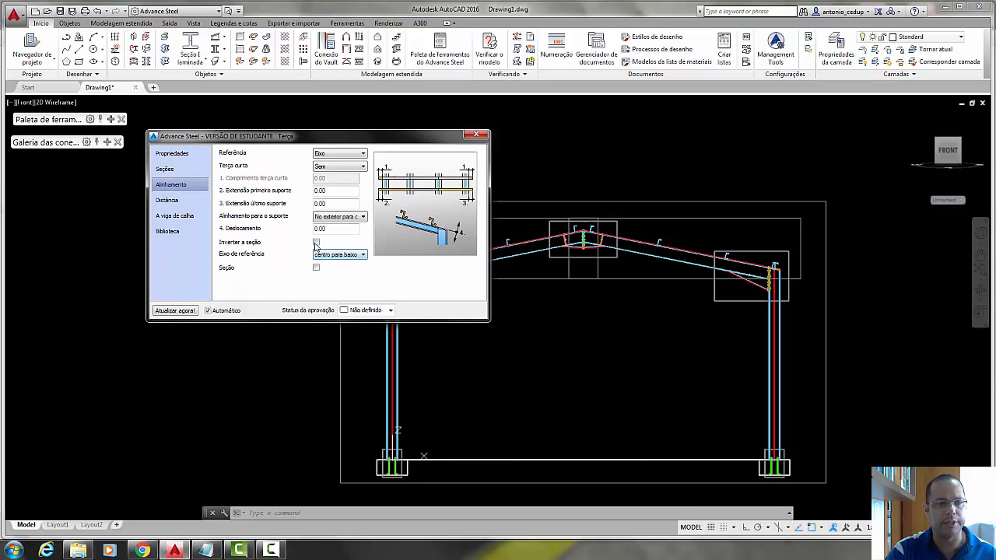
pyautogui.click(316, 242)
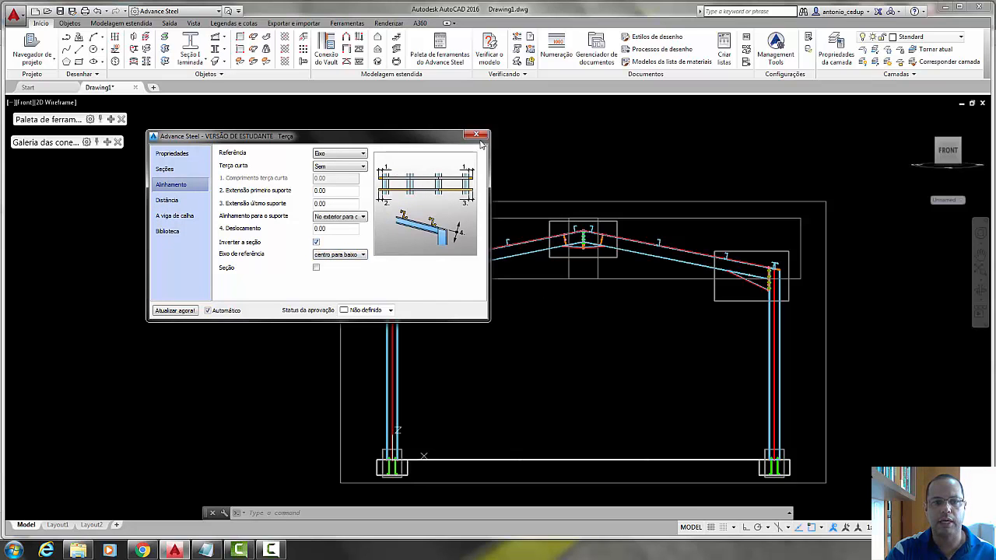
pyautogui.click(476, 135)
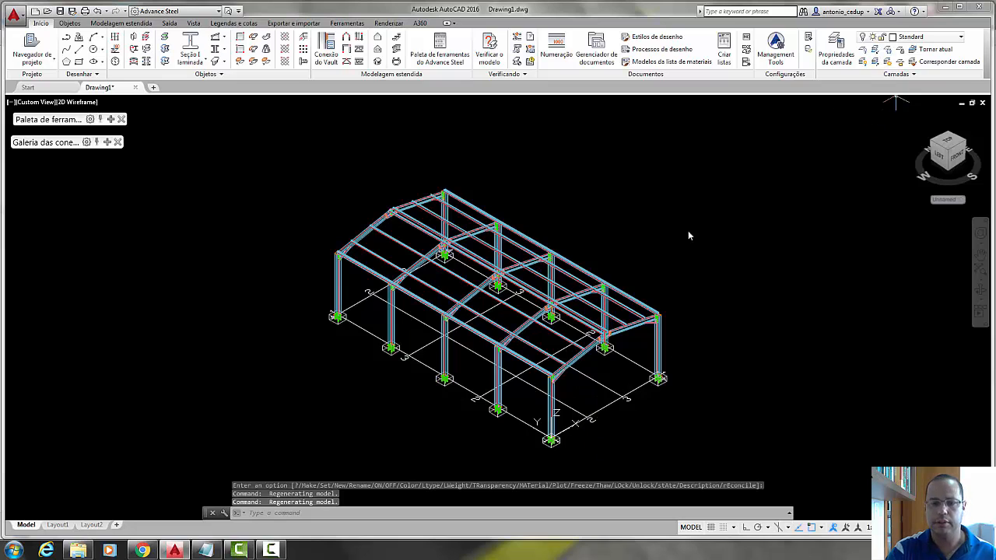
# - Expand the Layer dropdown on the Home ribbon in the isometric view
pyautogui.click(958, 37)
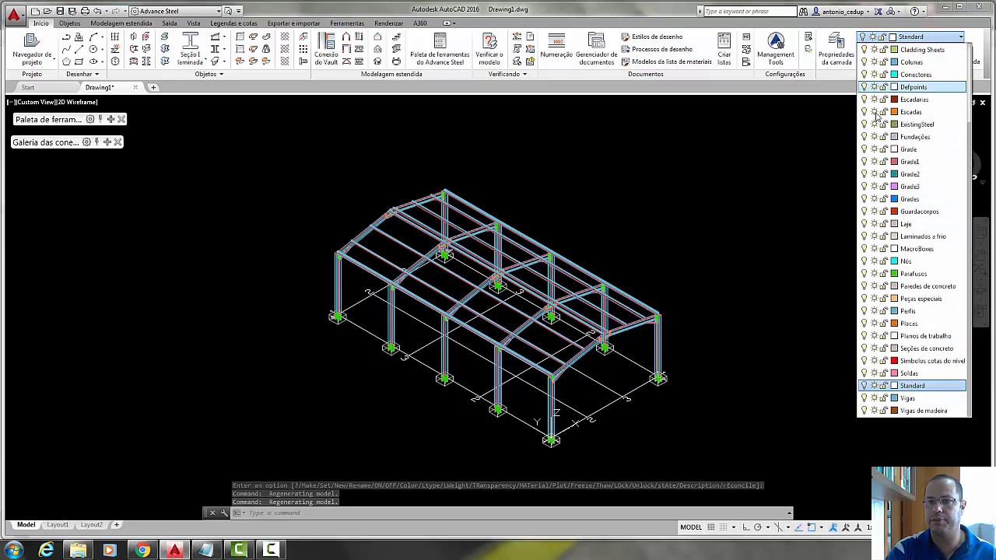